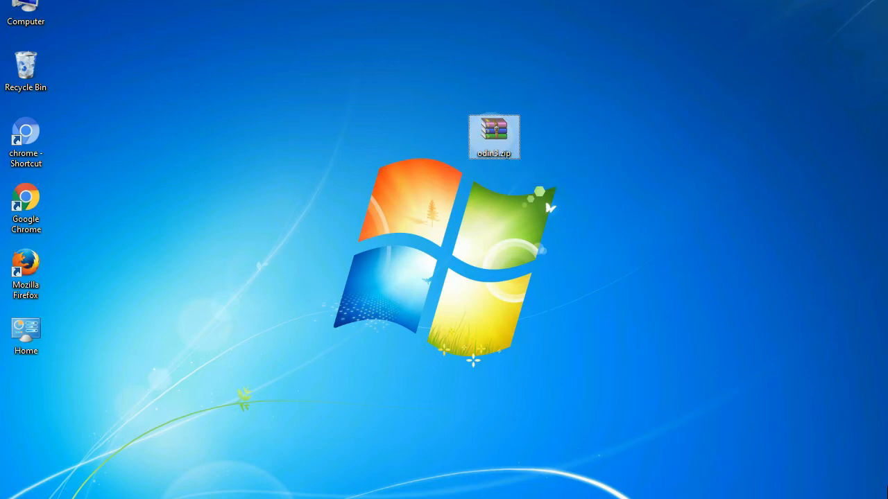
# - Open odin3.zip on the desktop to bring up the older Odin3 window
pyautogui.doubleClick(493, 132)
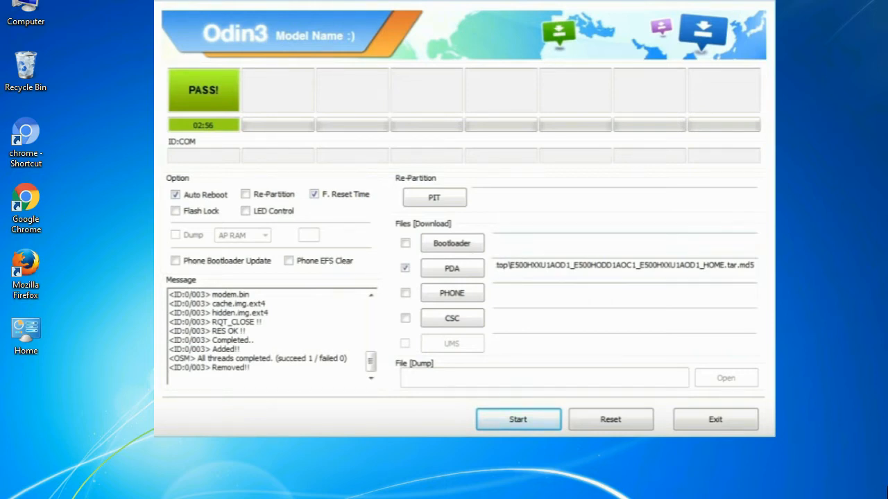
# - Exit the older Odin3 window, leaving the Odin_v3.09 archive on the desktop
pyautogui.click(715, 419)
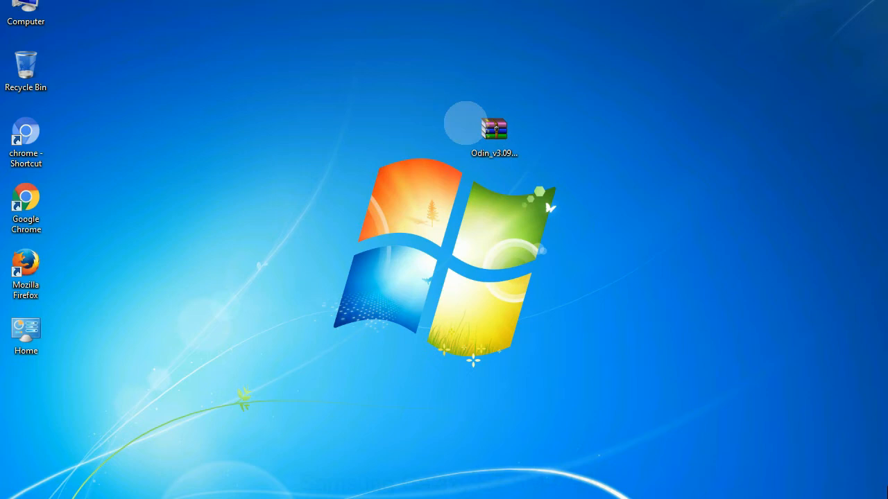
# - Extract the Odin_v3.09 archive here and open its folder showing Odin3 v3.09.exe
pyautogui.click(493, 129)
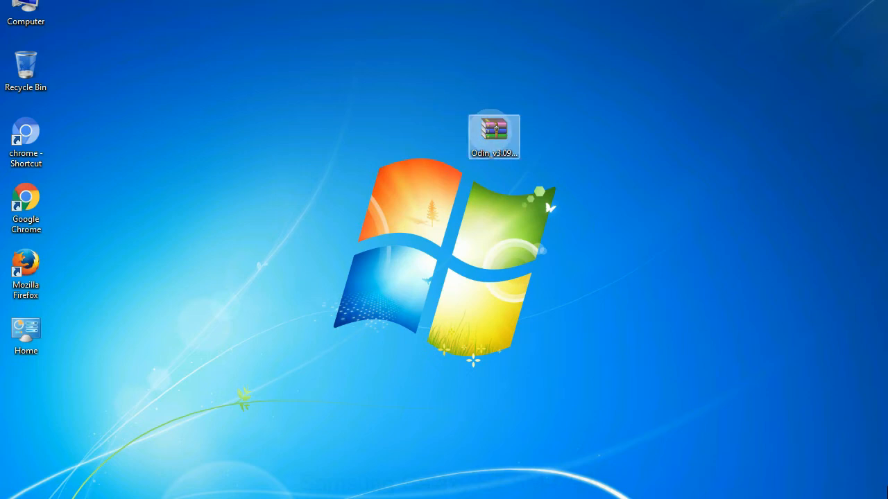
pyautogui.rightClick(494, 130)
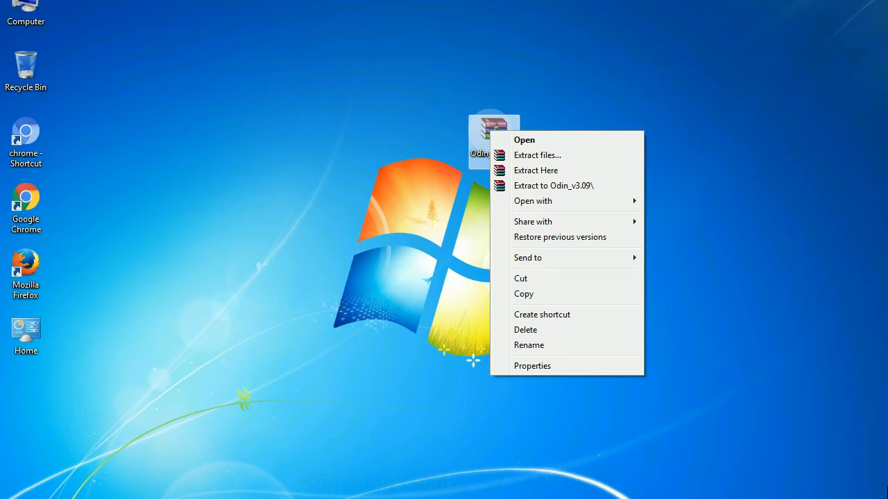
pyautogui.moveTo(536, 169)
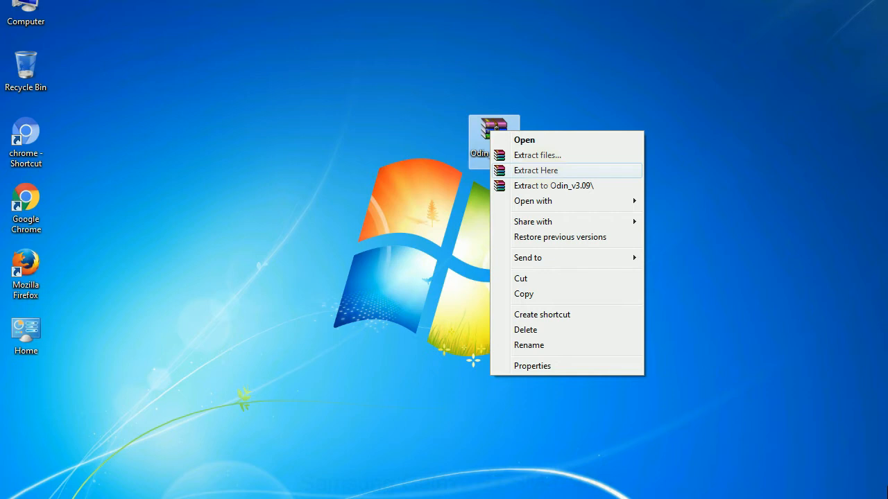
pyautogui.click(536, 170)
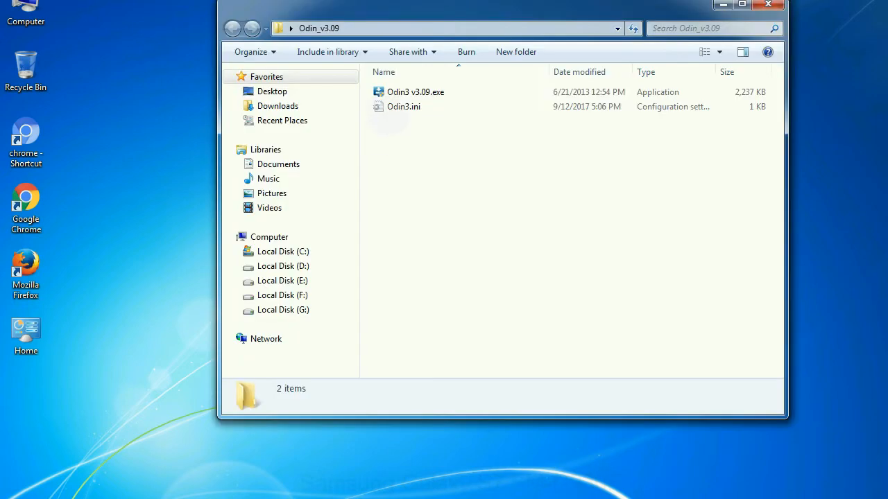
pyautogui.rightClick(413, 91)
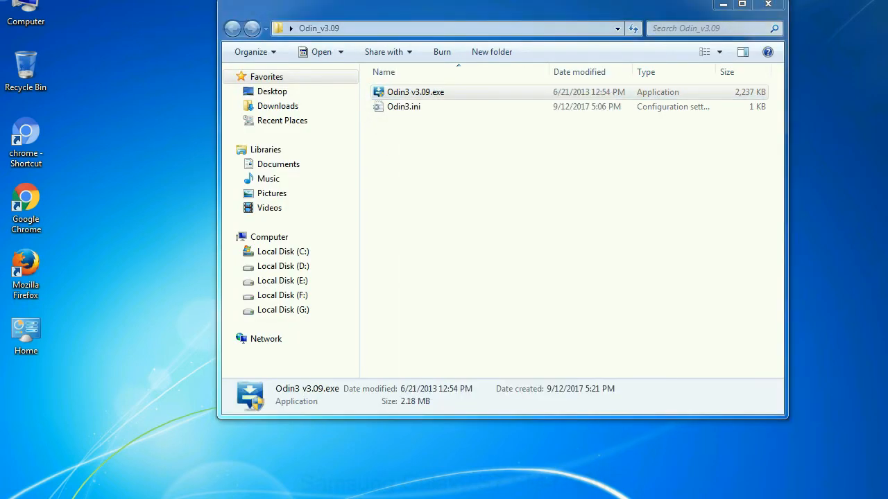
# - Launch Odin3 v3.09.exe from the extracted folder
pyautogui.doubleClick(416, 92)
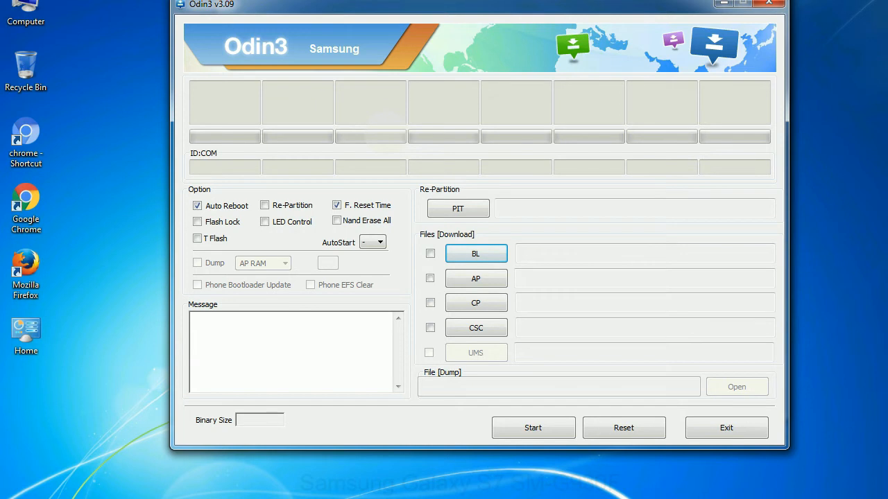
pyautogui.click(769, 3)
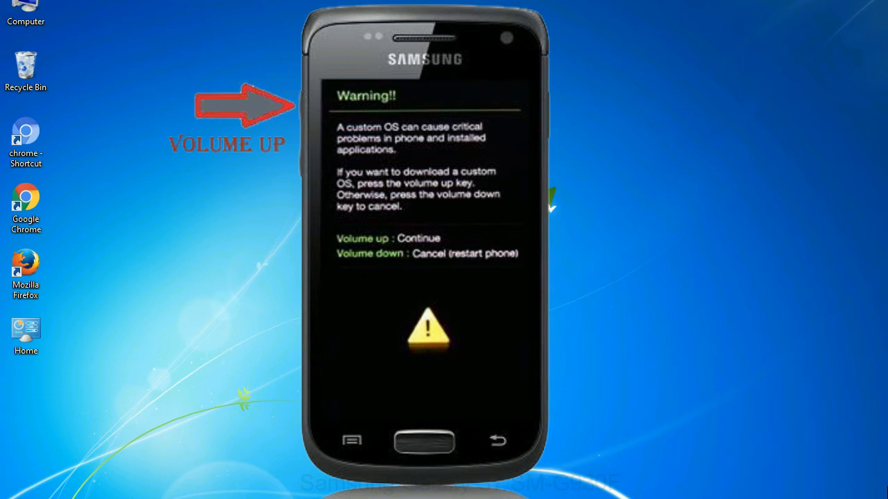
pyautogui.rightClick(413, 91)
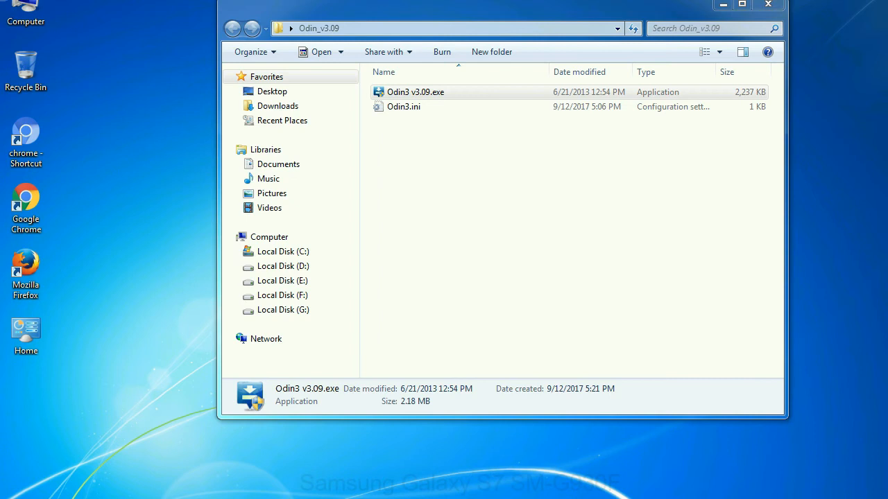
# - Relaunch Odin3 v3.09.exe from the Odin_v3.09 folder
pyautogui.doubleClick(412, 91)
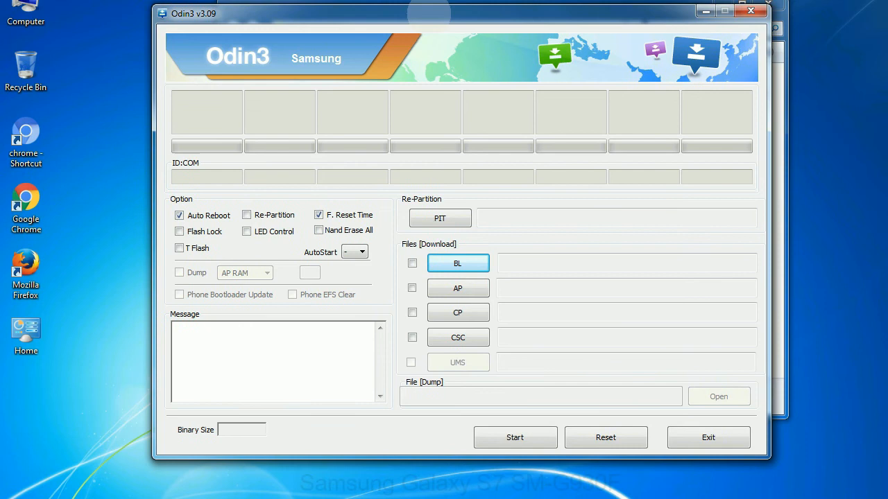
# - Close the Odin3 v3.09 window to return to the desktop
pyautogui.click(749, 11)
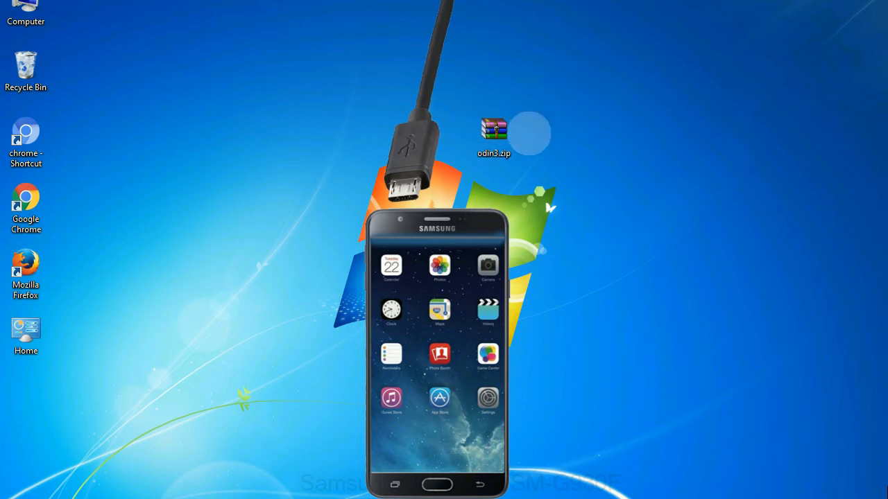
pyautogui.doubleClick(492, 130)
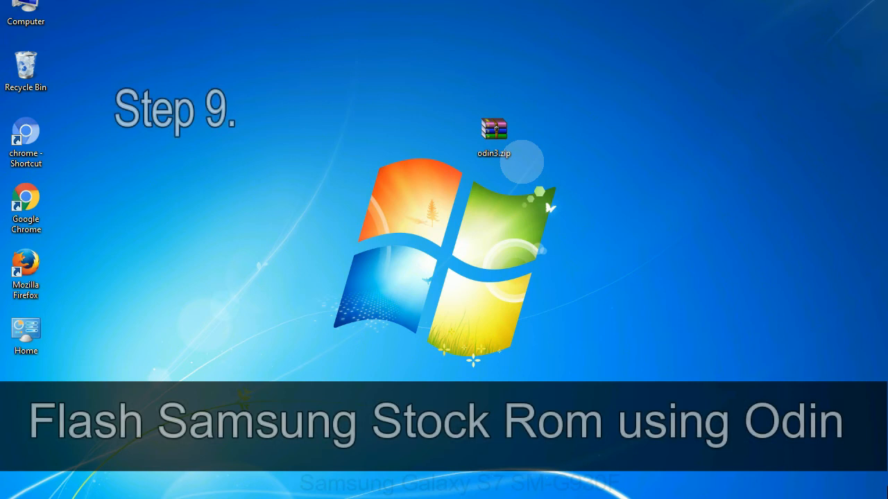
# - Select and open odin3.zip on the desktop to run Odin3
pyautogui.click(494, 129)
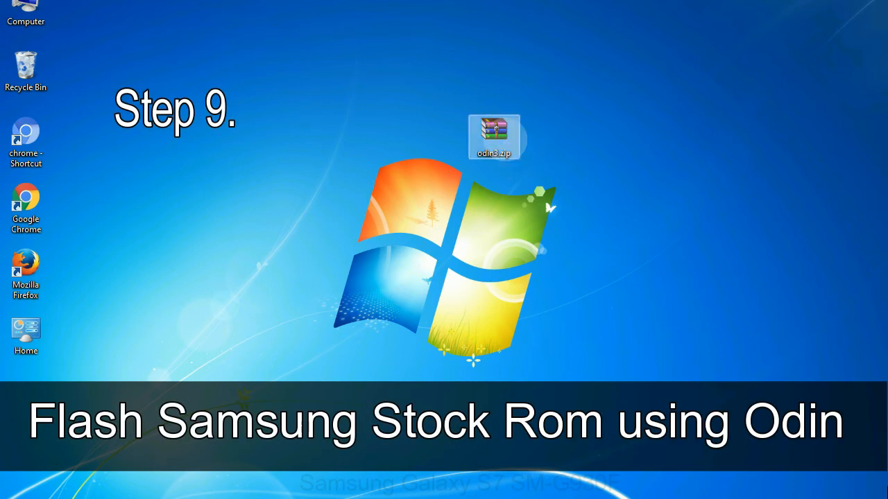
pyautogui.doubleClick(495, 131)
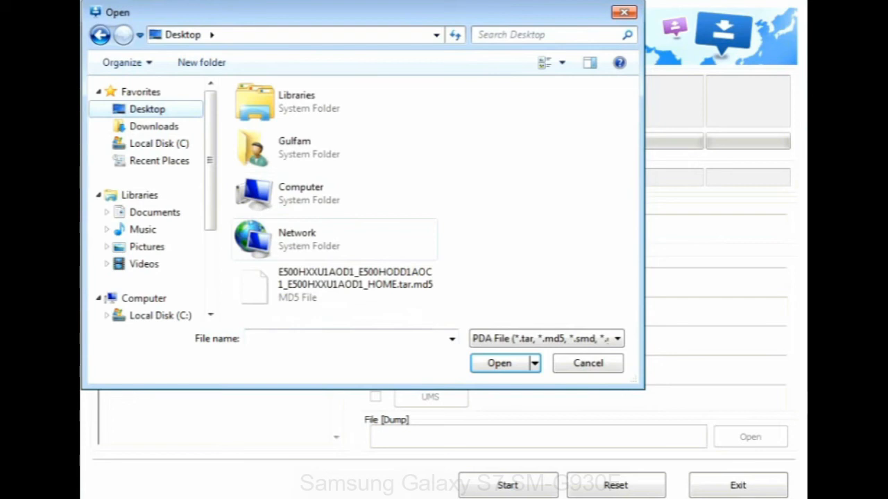
# - Choose the E500HXXU1AOD1…HOME.tar.md5 firmware file in the Open dialog
pyautogui.click(499, 362)
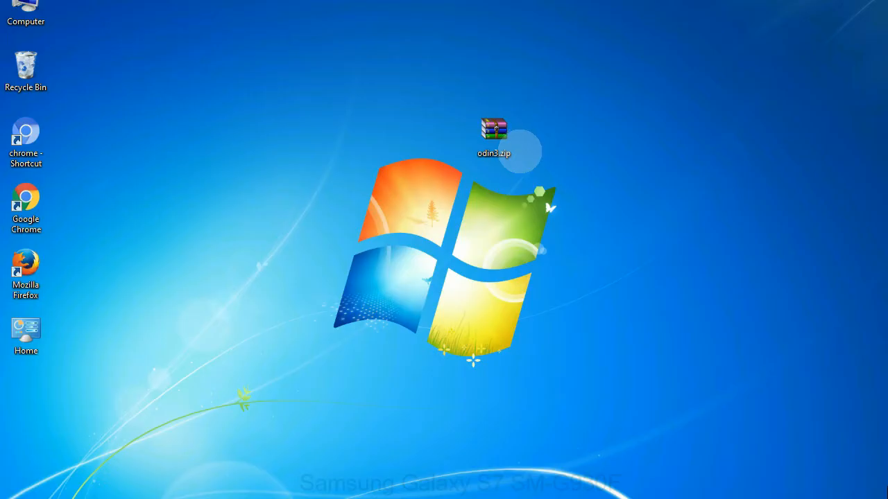
pyautogui.click(492, 132)
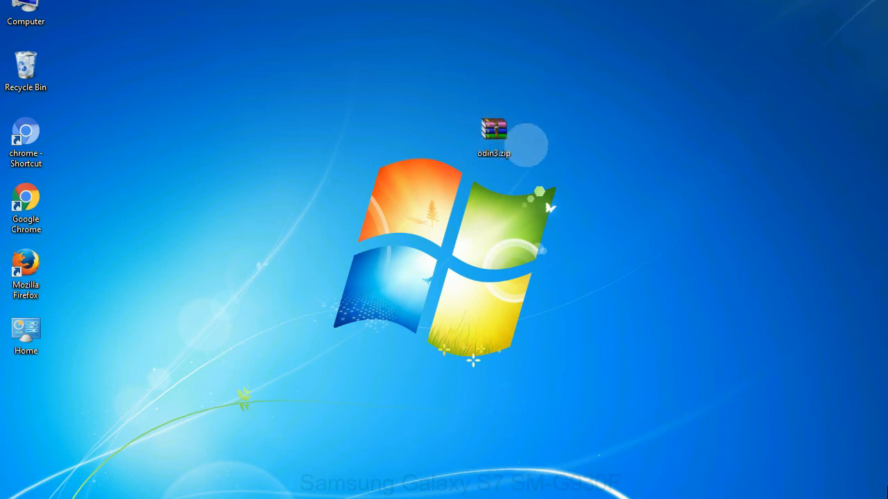
pyautogui.click(492, 131)
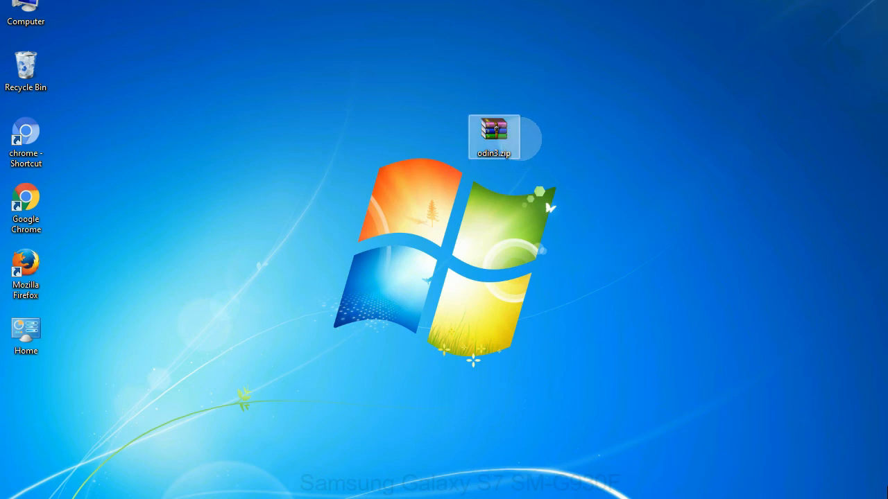